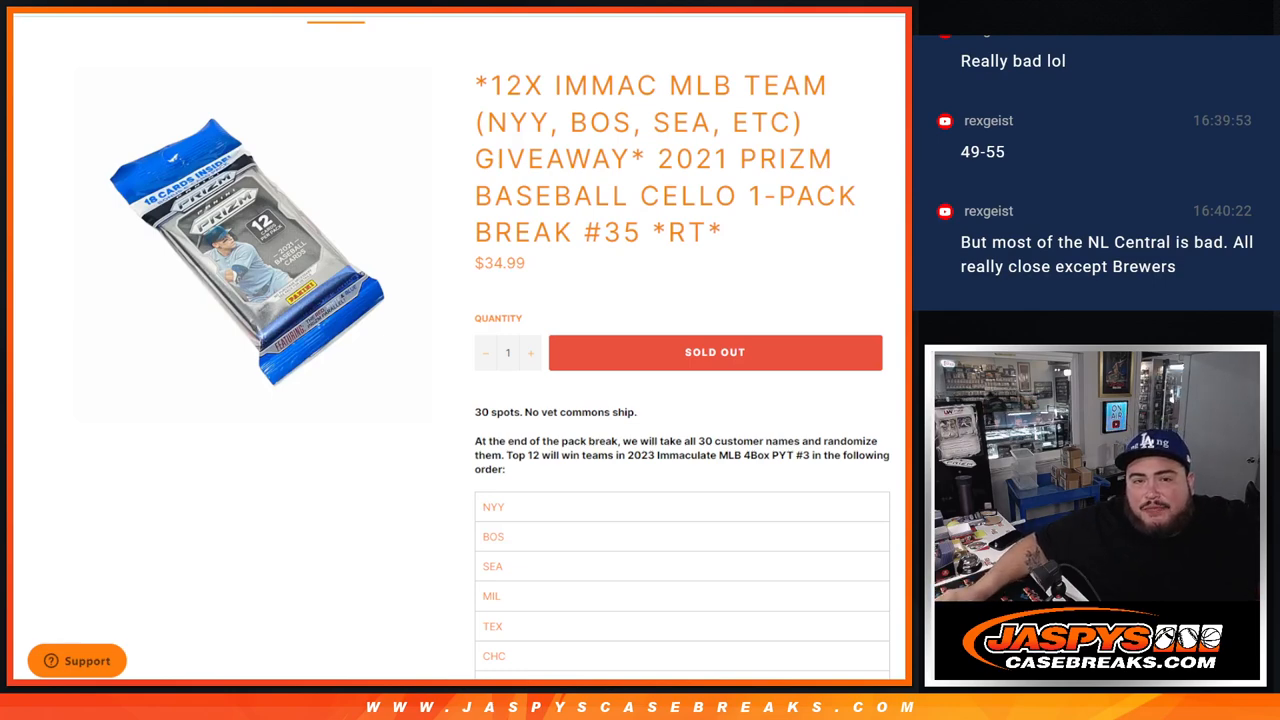
# Select the giveaway listing title and review the page before randomizing.
pyautogui.doubleClick(650, 84)
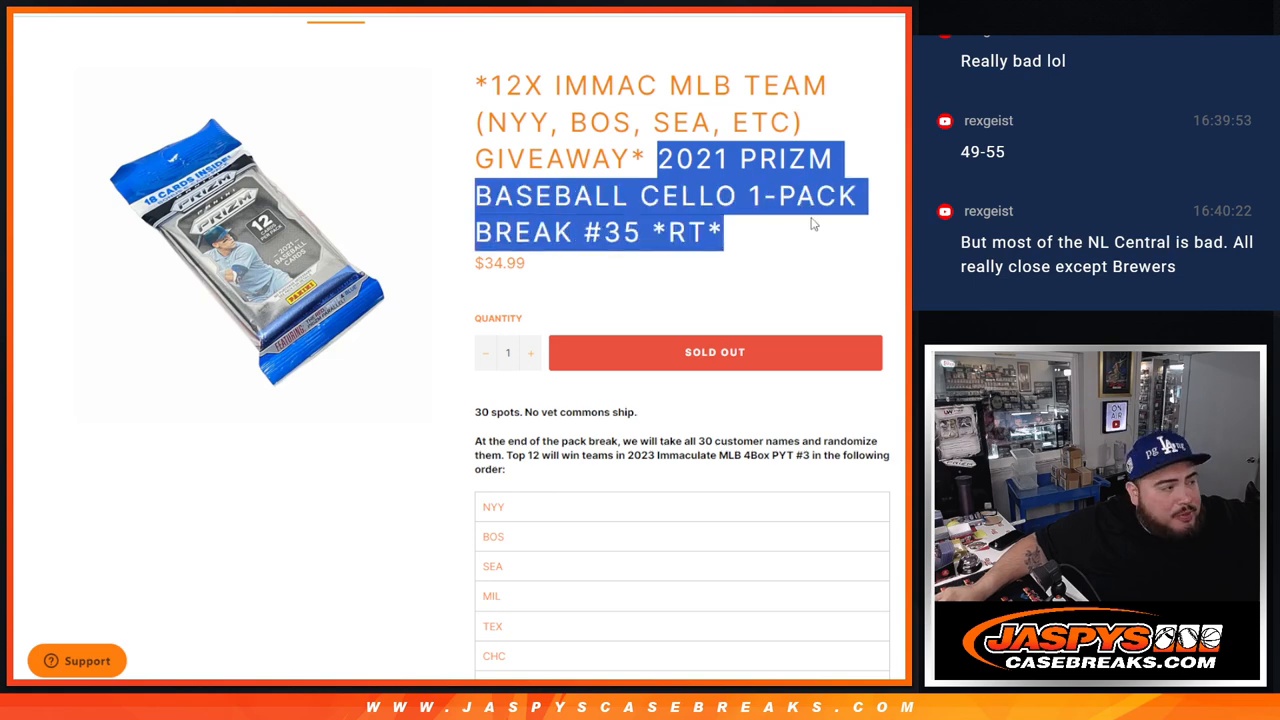
pyautogui.click(800, 232)
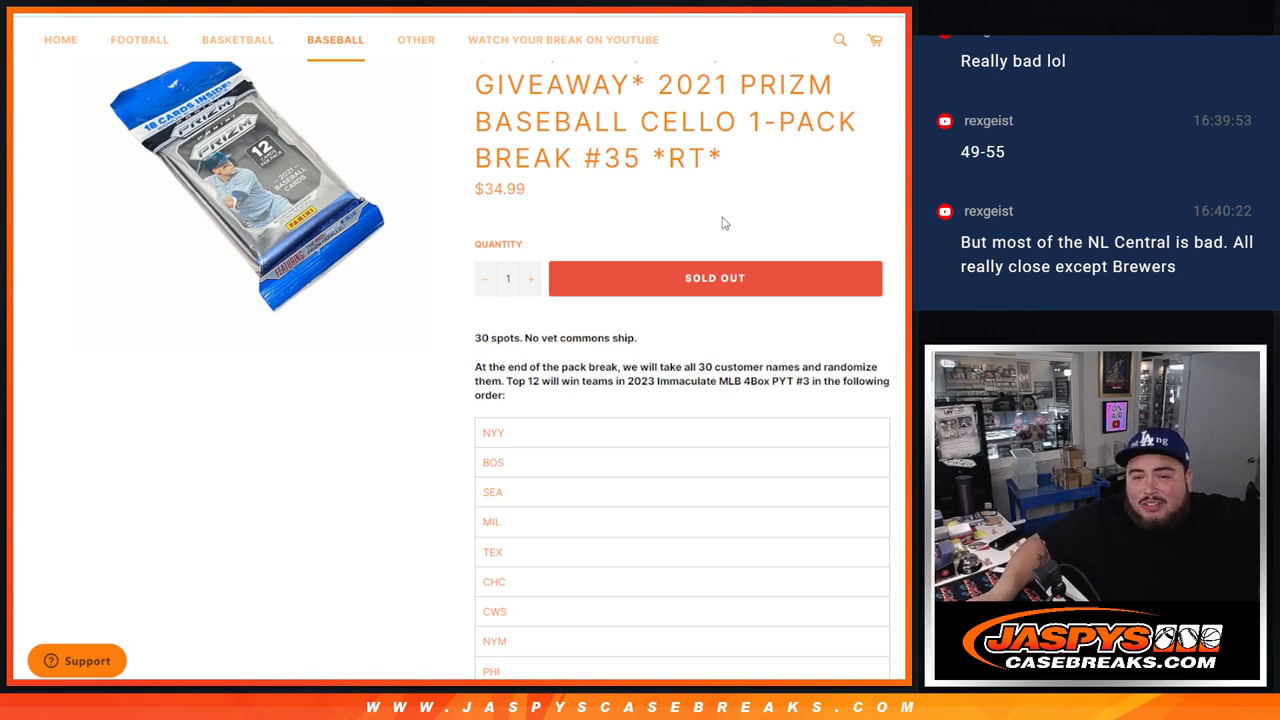
pyautogui.moveTo(688, 206)
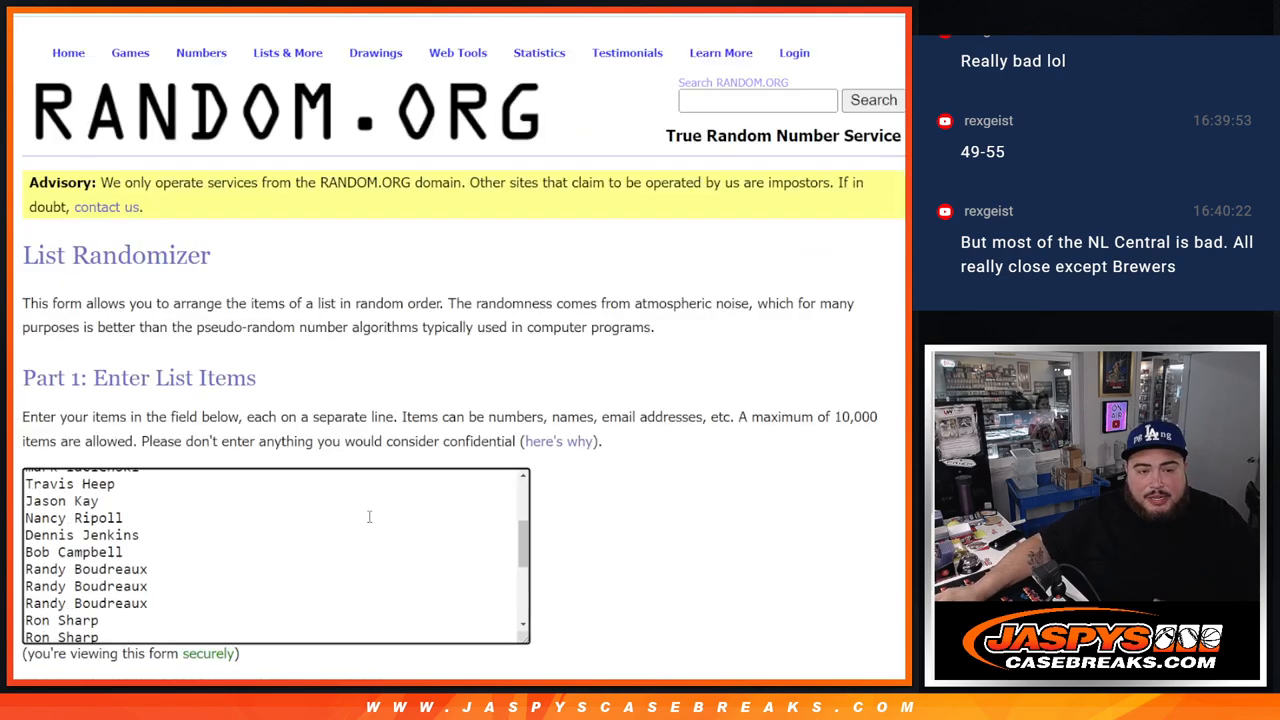
pyautogui.scroll(-3)
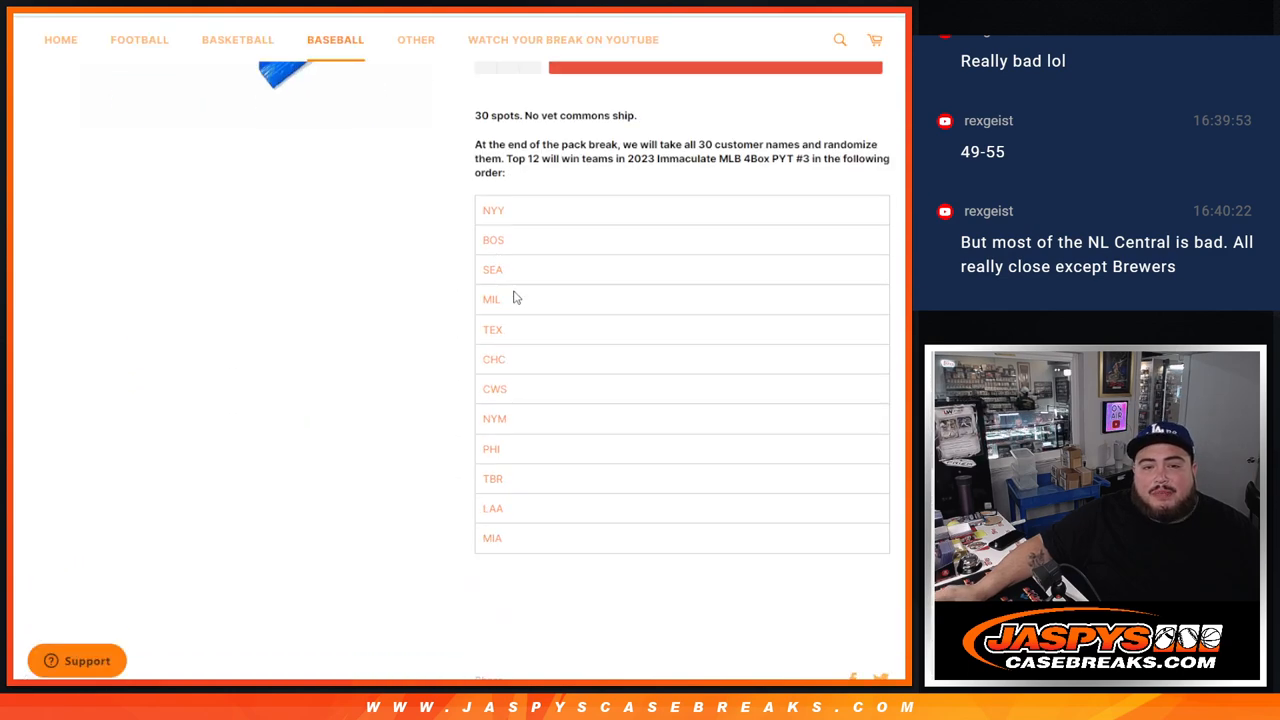
pyautogui.doubleClick(492, 210)
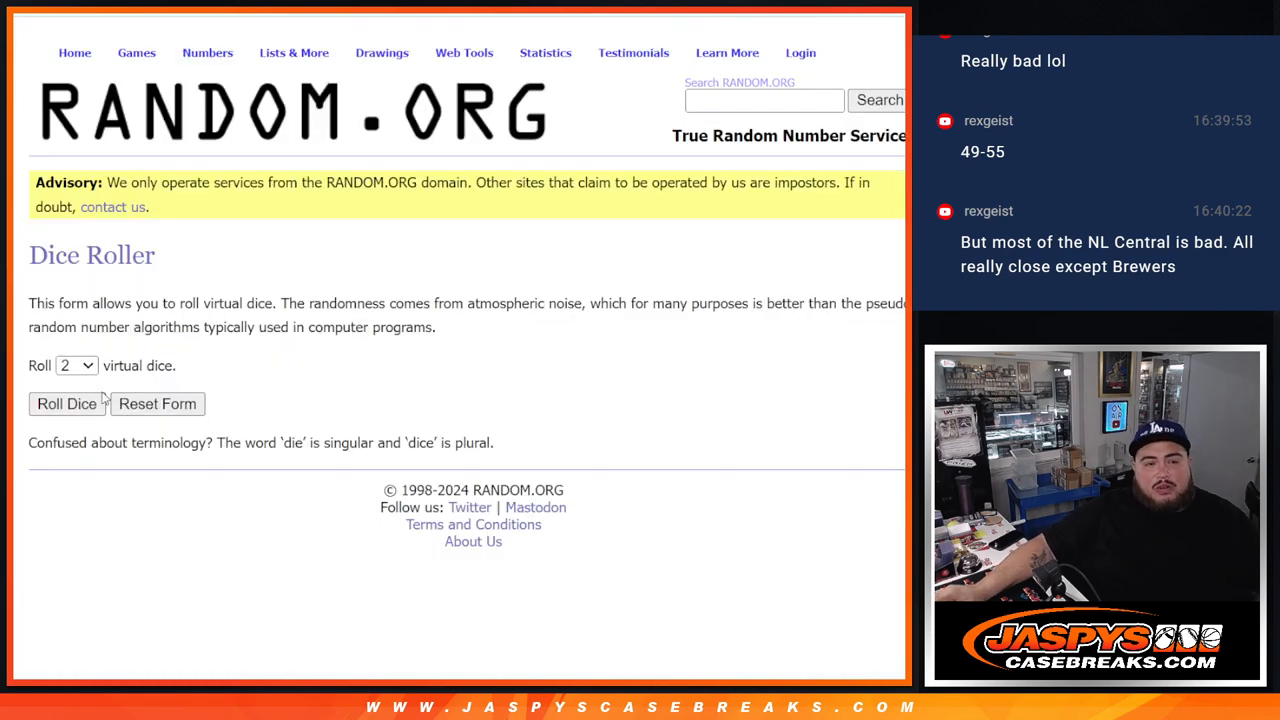
# Roll the dice, then randomize the 30 customer names and reshuffle them again.
pyautogui.click(68, 404)
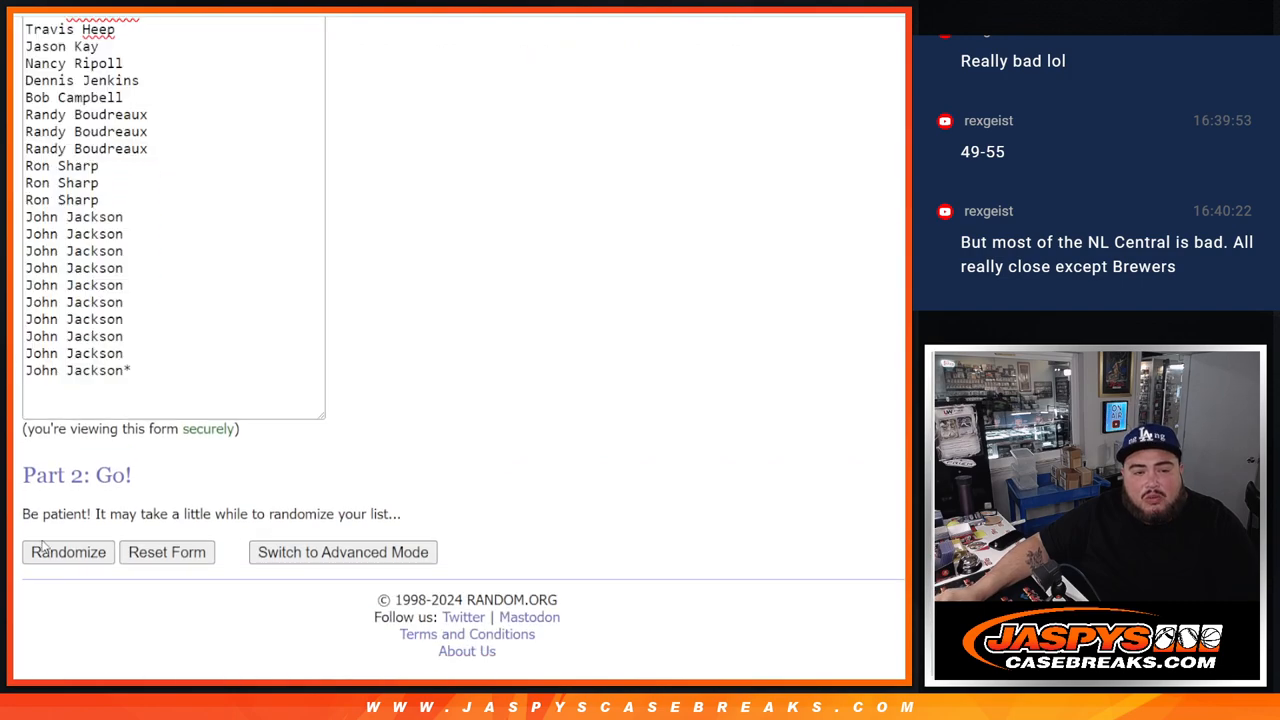
pyautogui.click(68, 552)
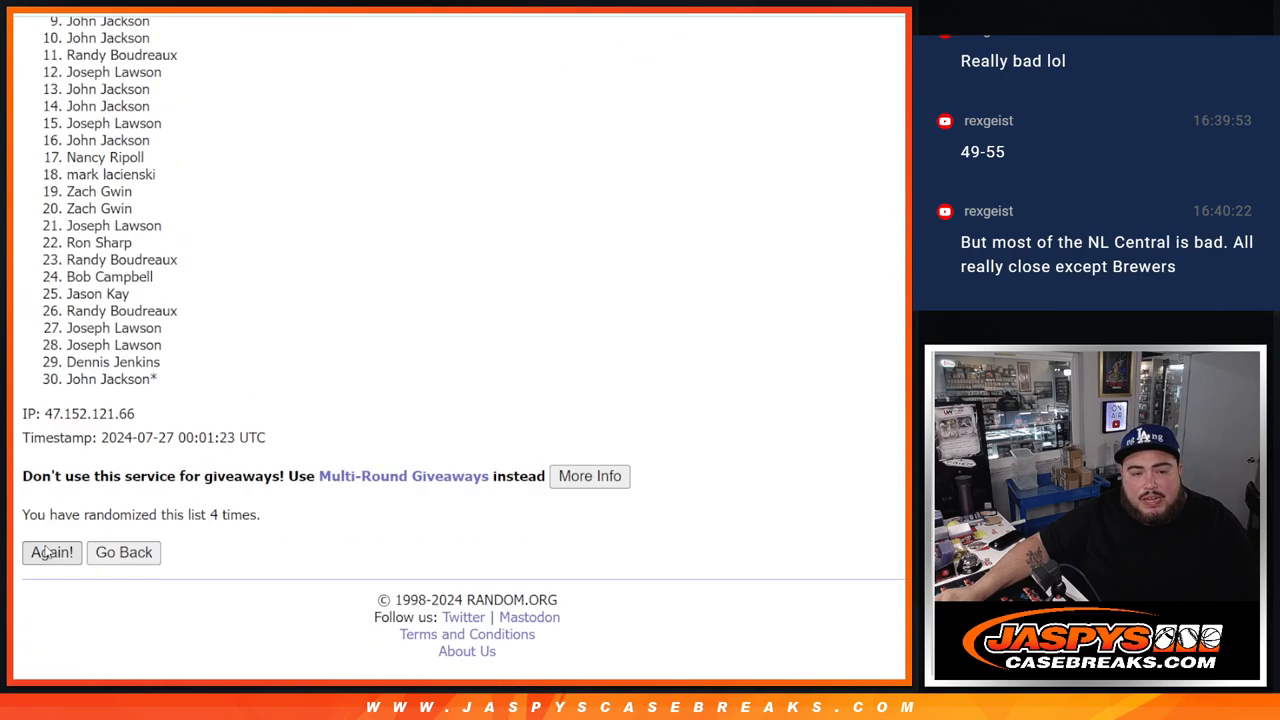
pyautogui.click(52, 552)
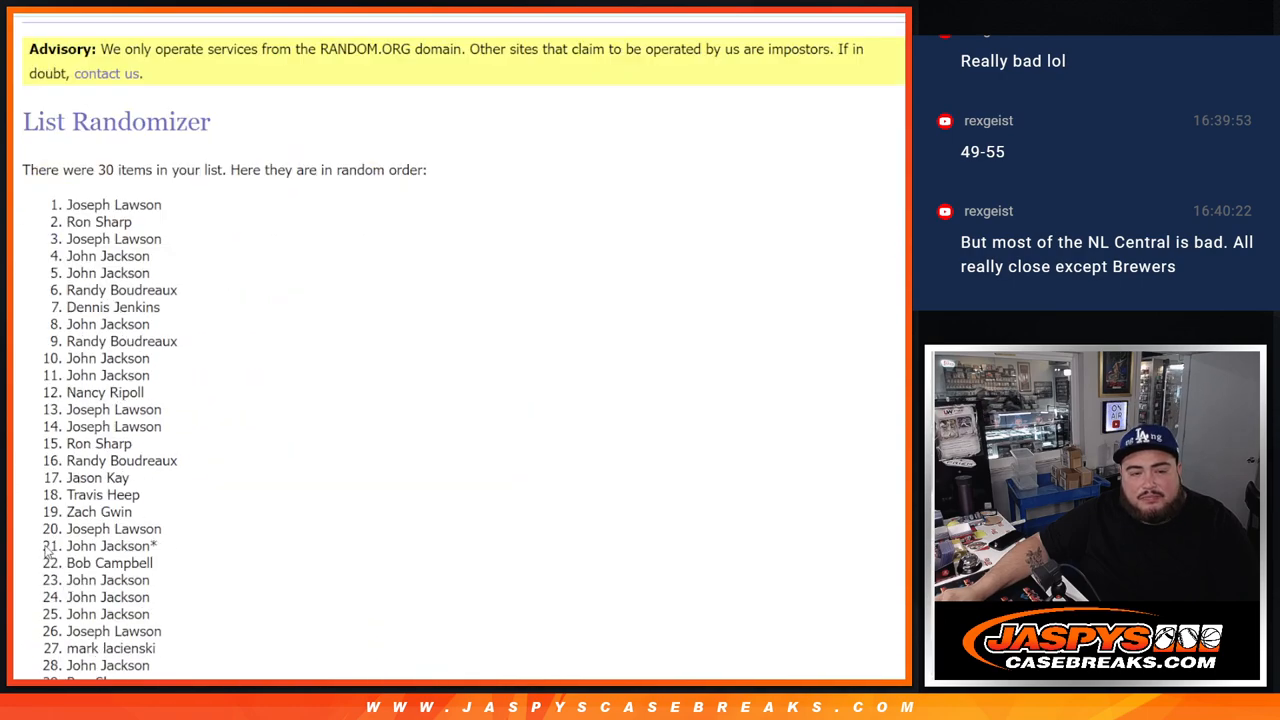
pyautogui.scroll(-3)
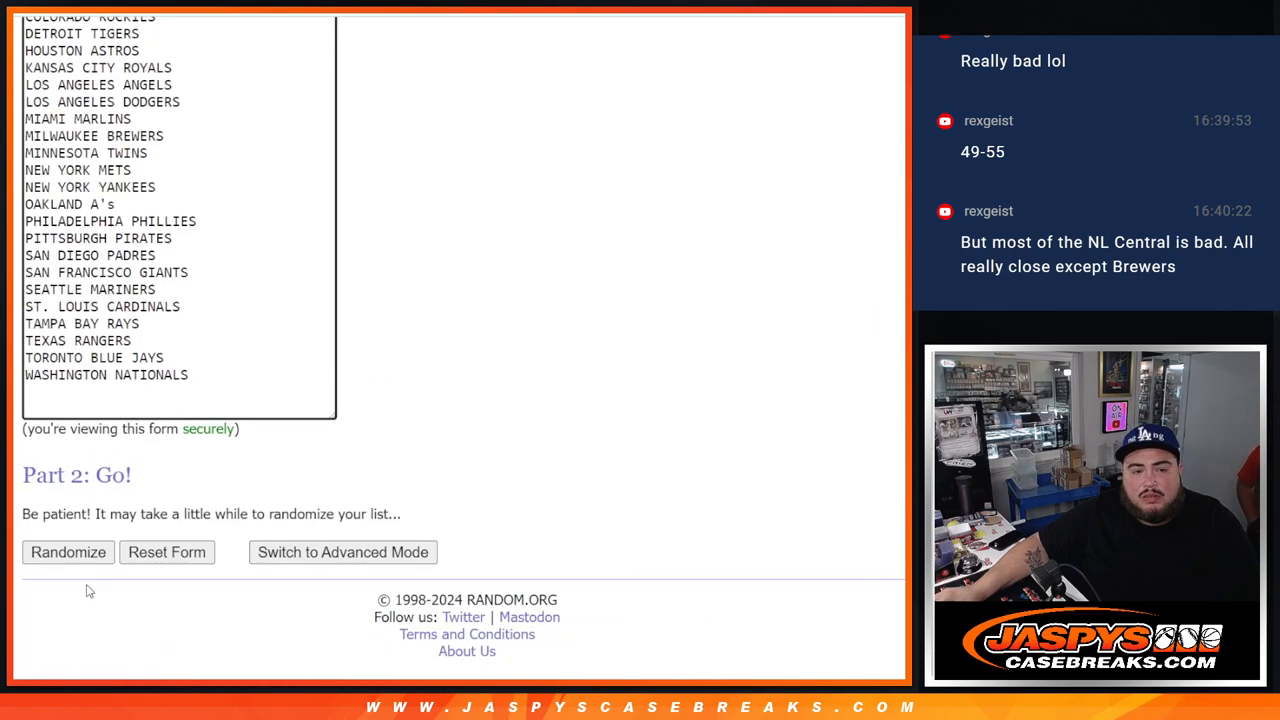
# Randomize the 30 MLB team names and reshuffle them once more.
pyautogui.click(68, 552)
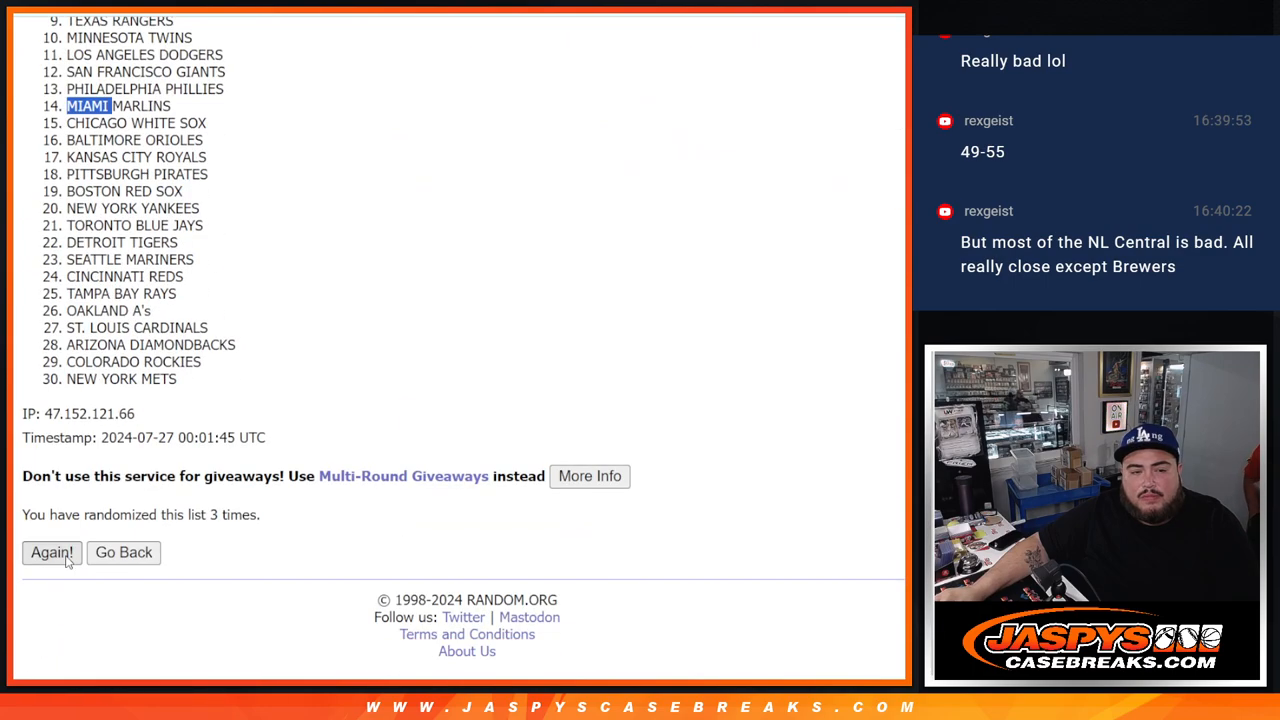
pyautogui.click(52, 552)
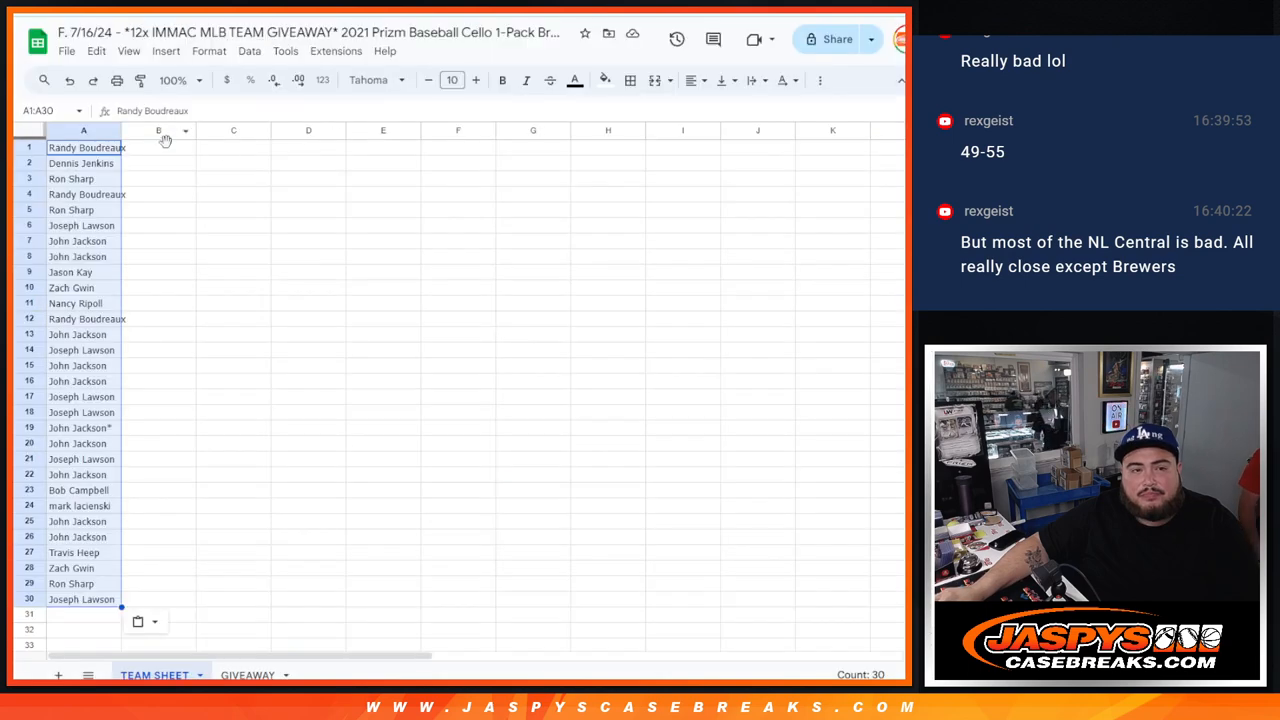
# Paste the shuffled teams into column B and enlarge the whole sheet's text to size 14.
pyautogui.press('ctrl+v')
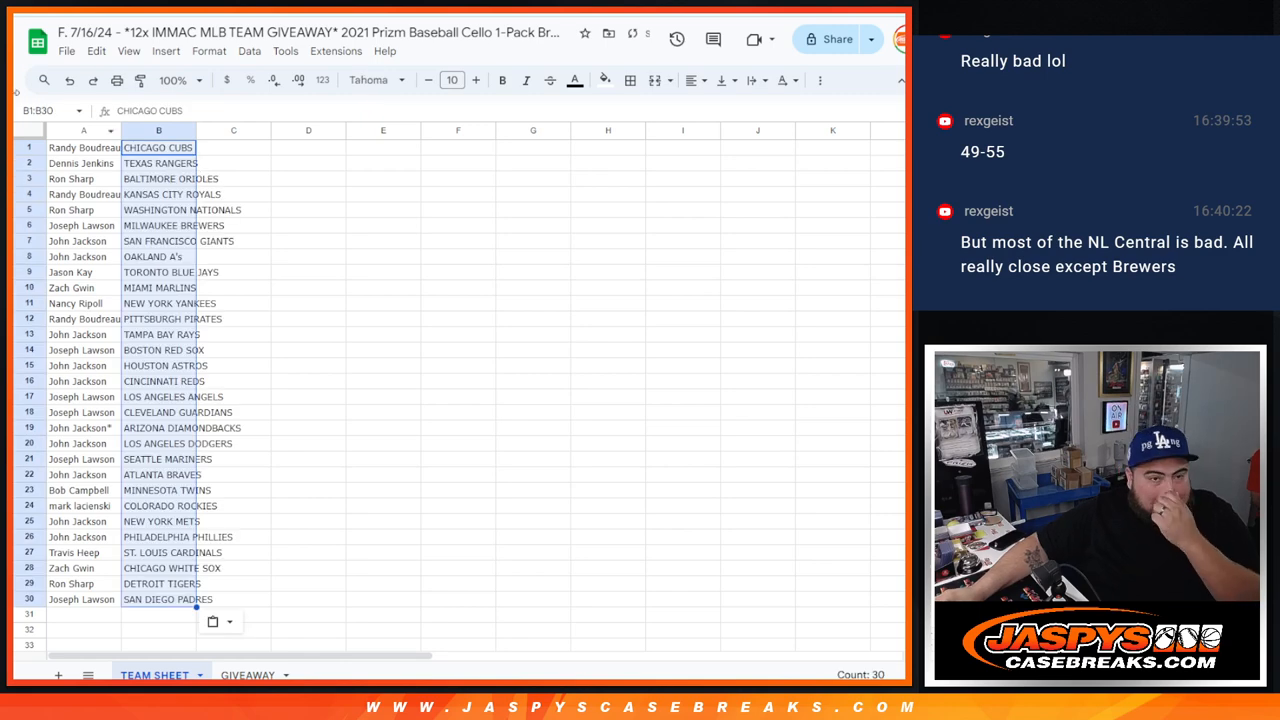
pyautogui.click(476, 80)
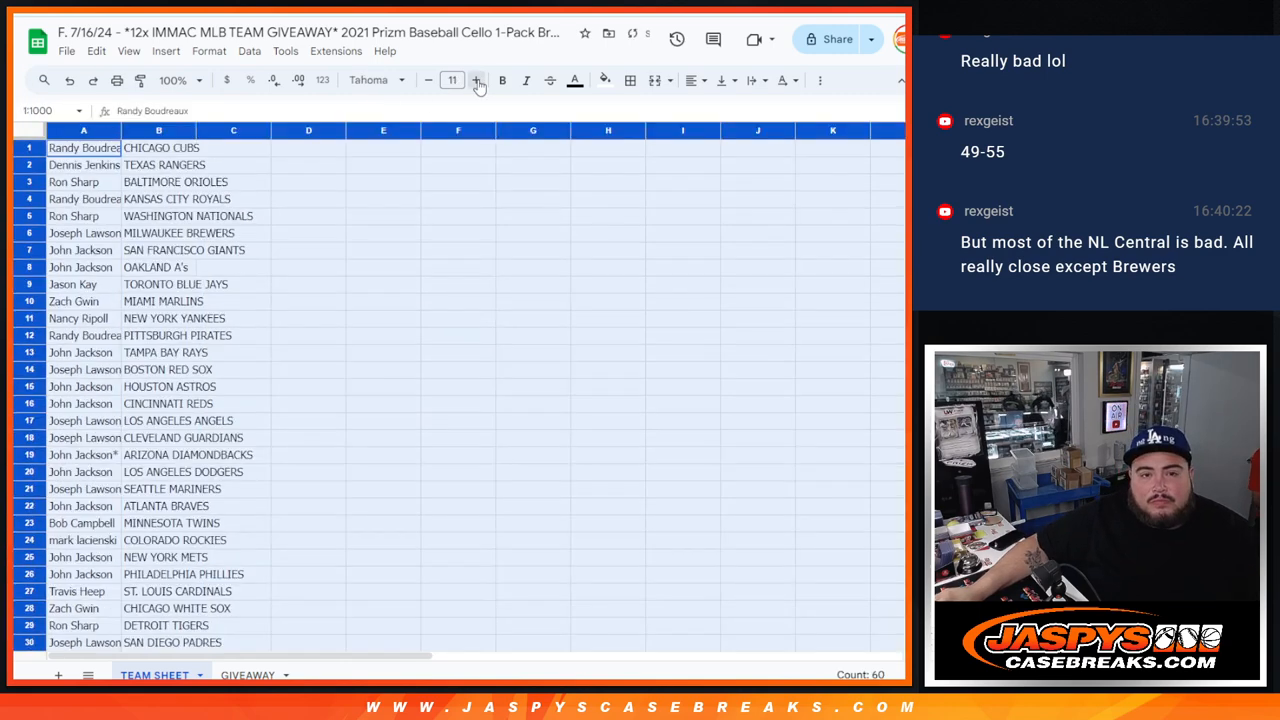
pyautogui.click(476, 80)
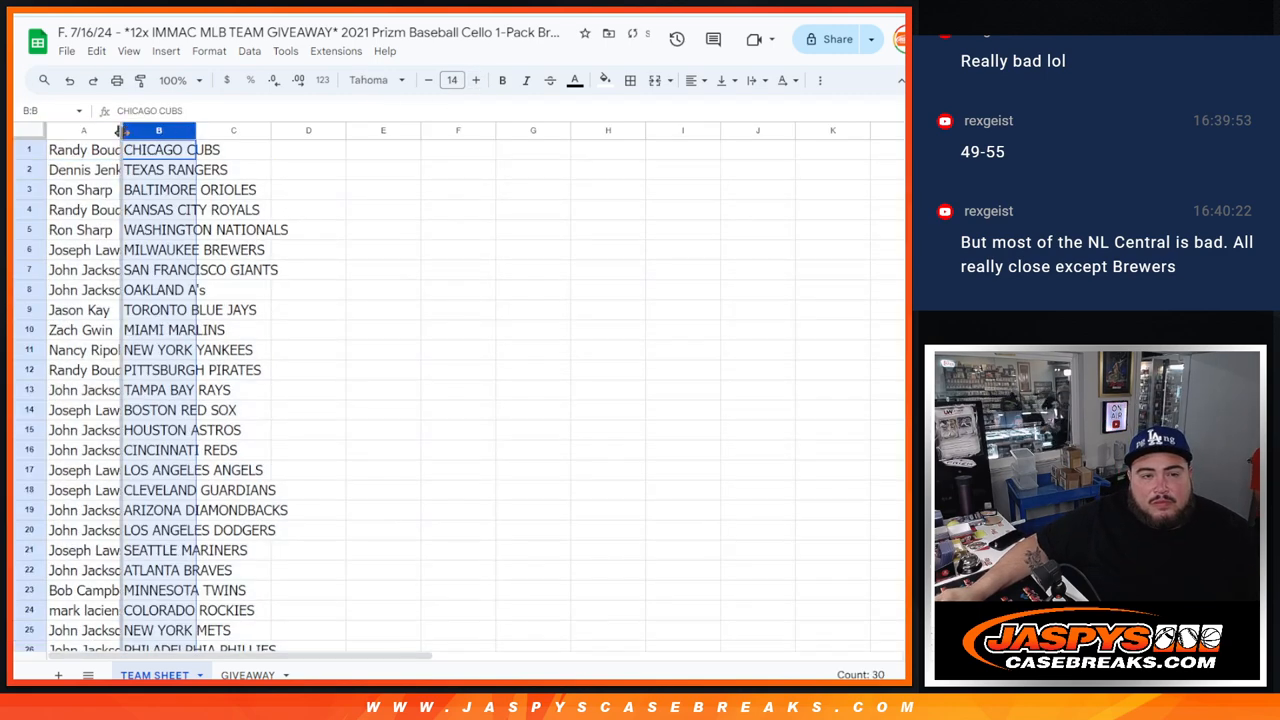
pyautogui.scroll(-3)
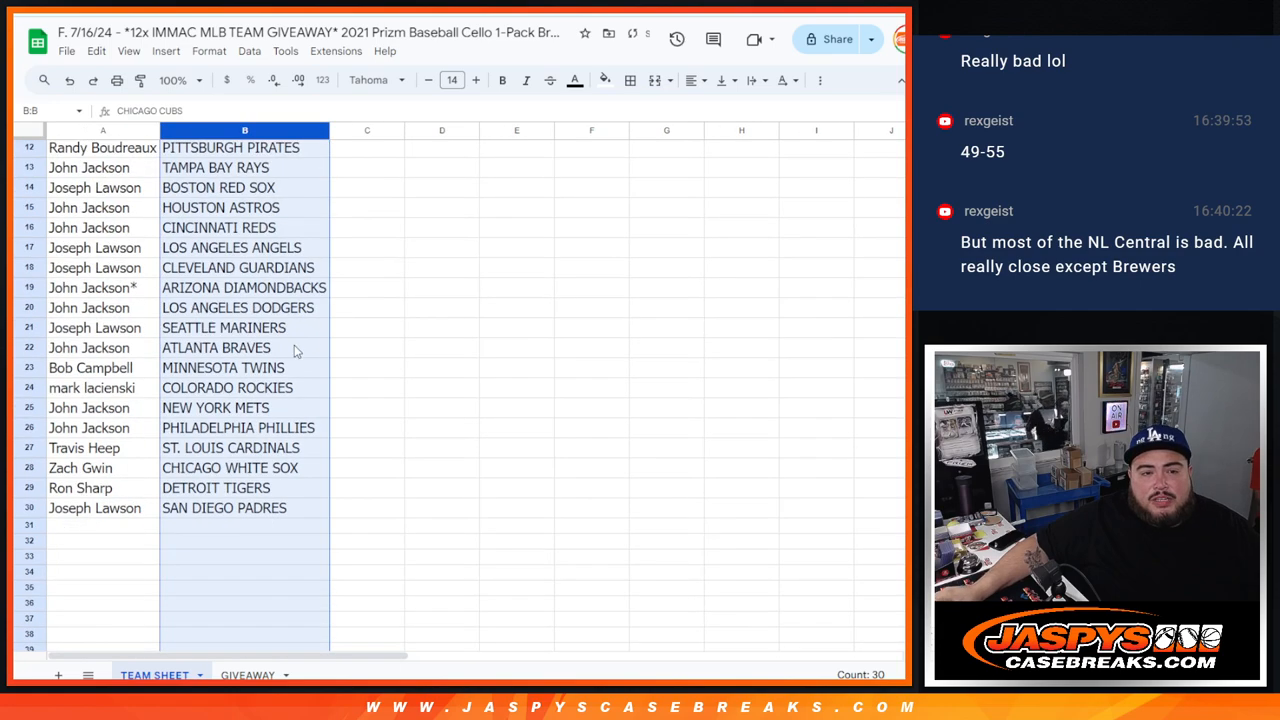
# Sort the sheet A to Z by the team column.
pyautogui.rightClick(244, 130)
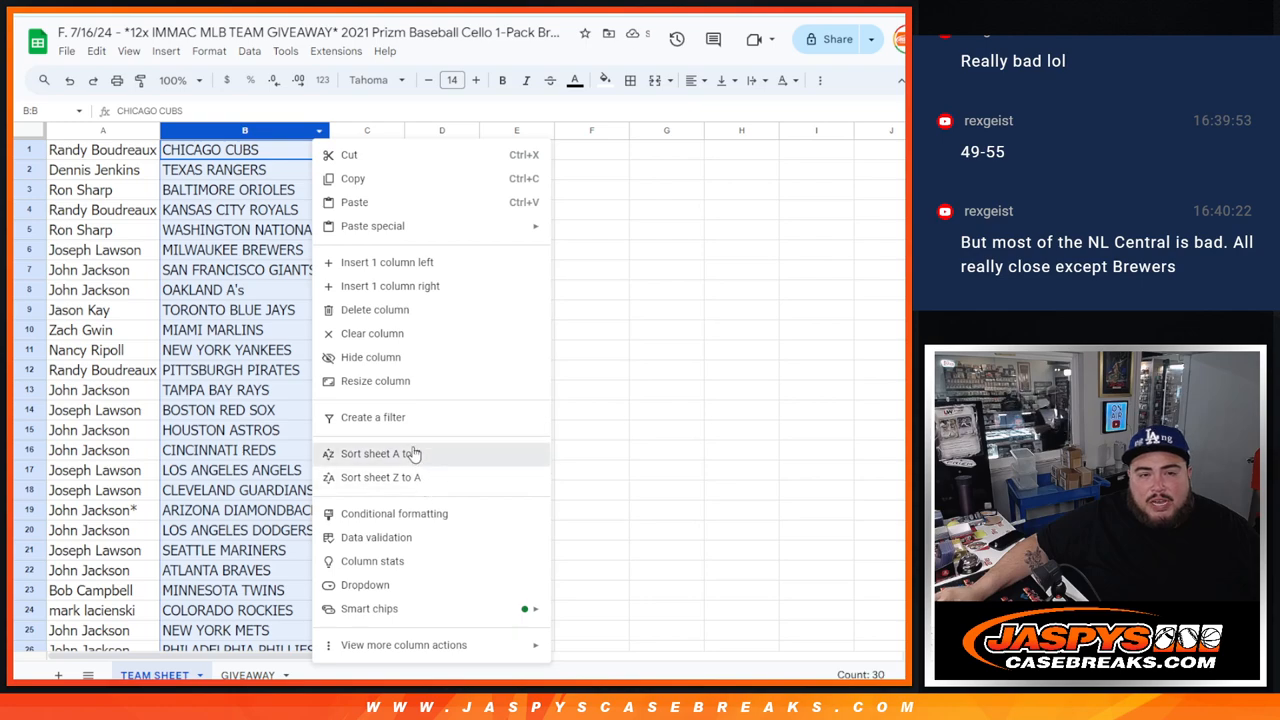
pyautogui.click(378, 452)
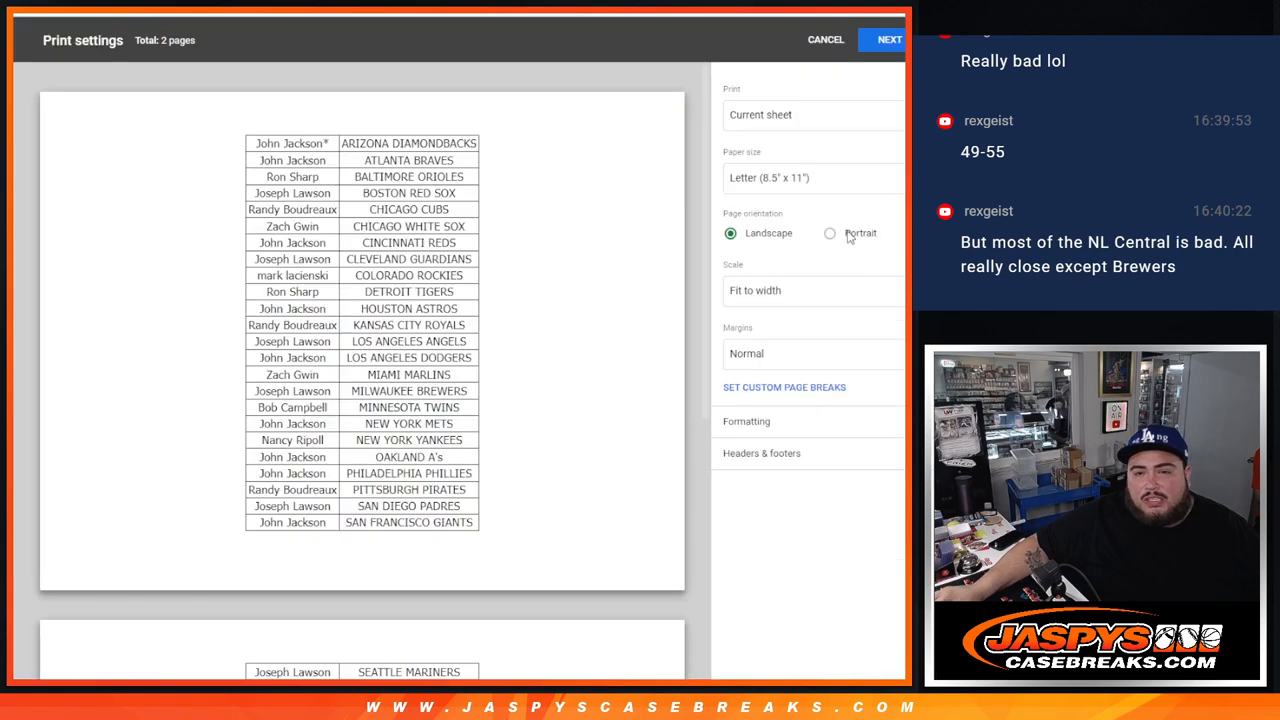
# Keep portrait orientation fitted to width and continue to the system print dialog.
pyautogui.click(828, 232)
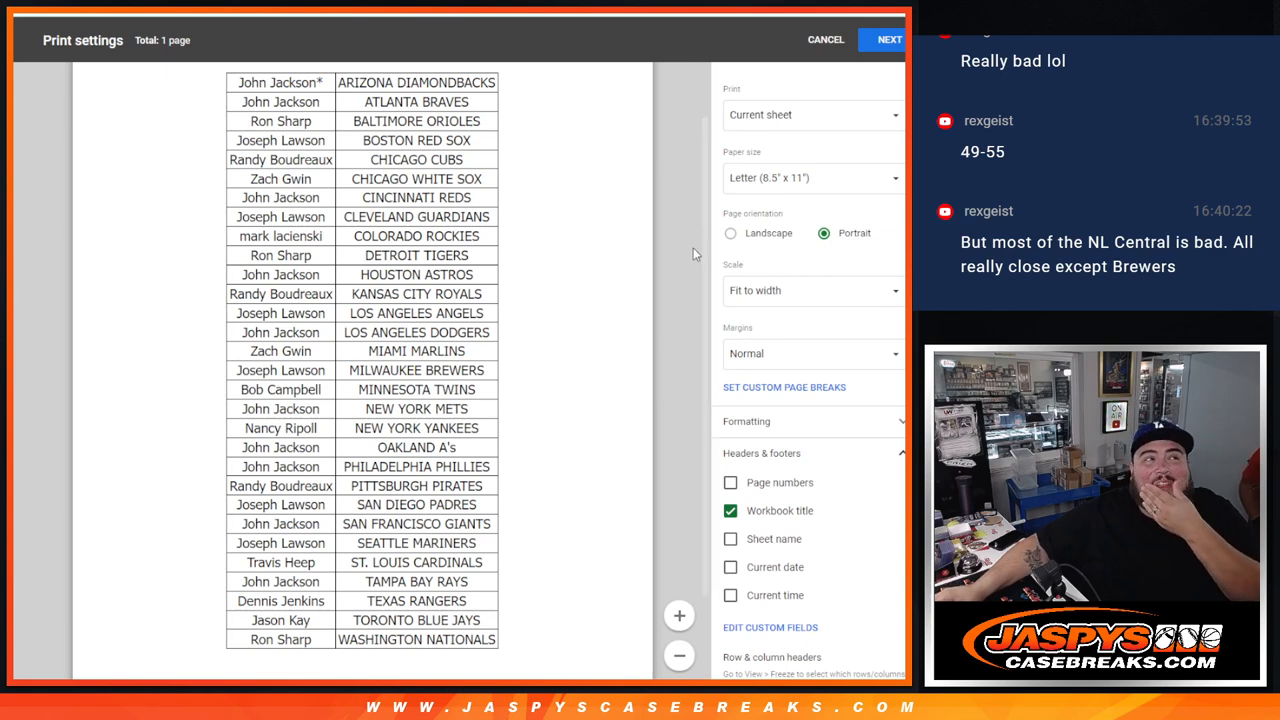
pyautogui.moveTo(732, 262)
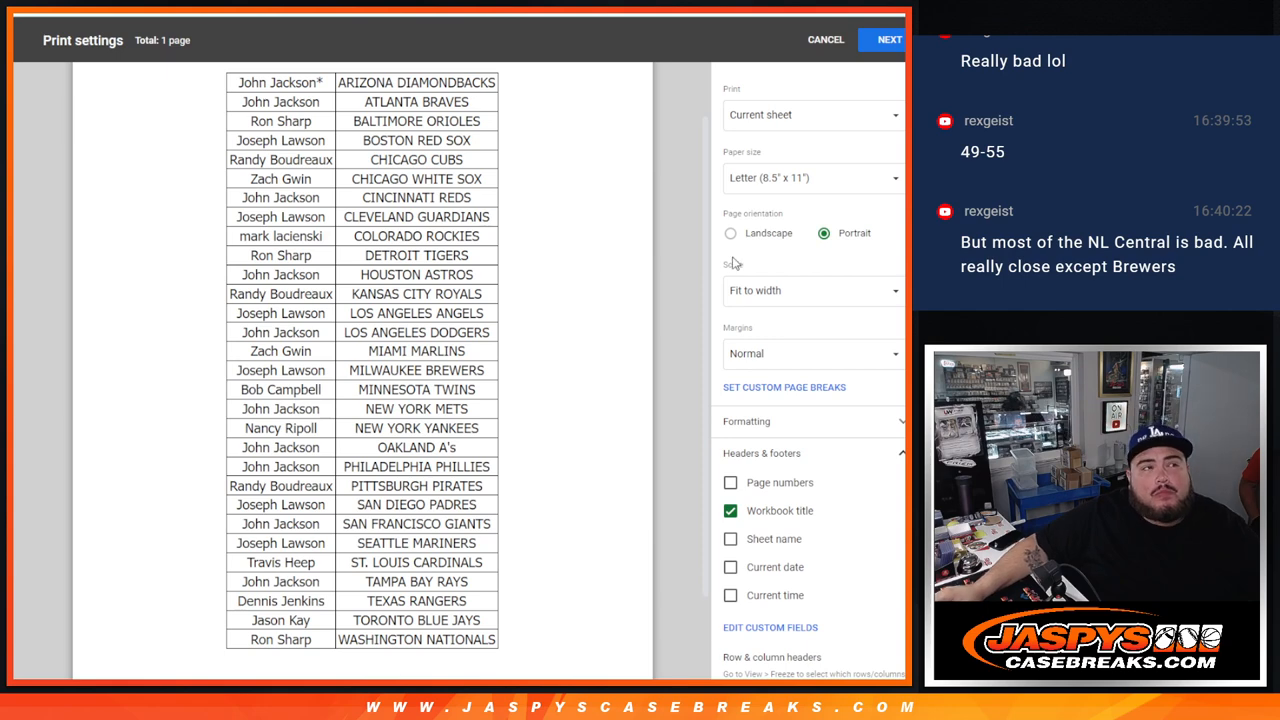
pyautogui.moveTo(736, 256)
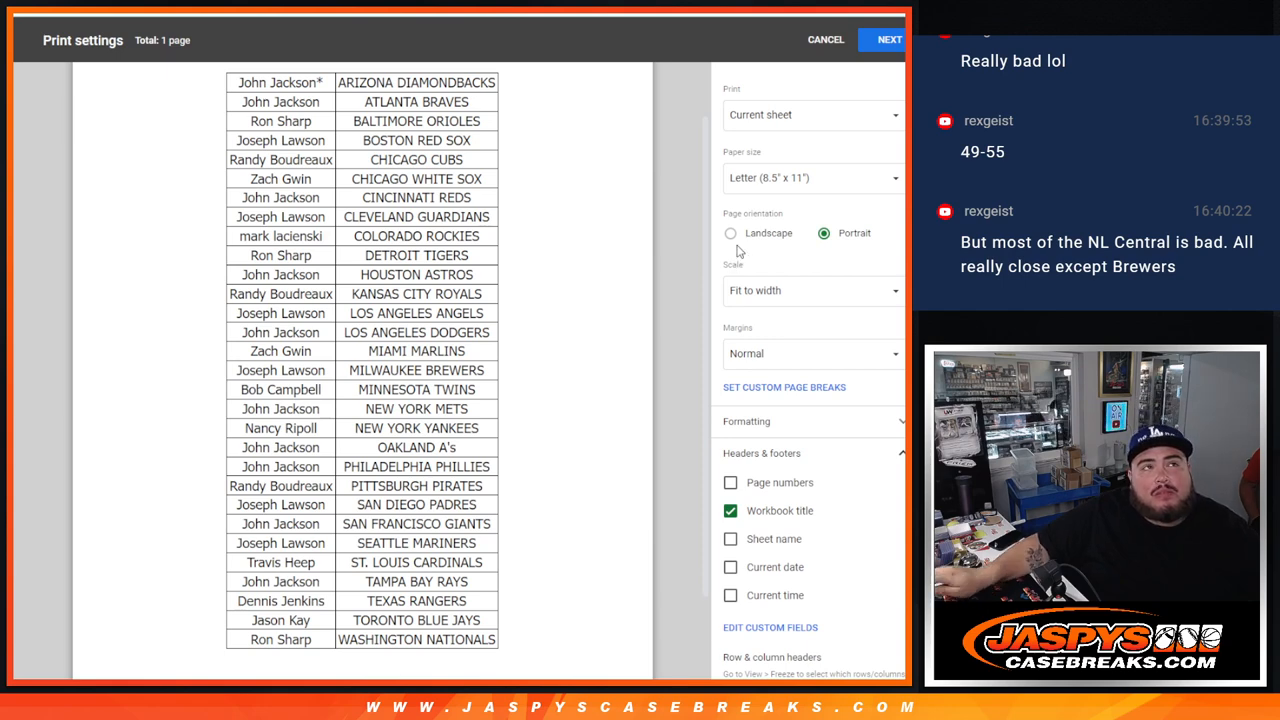
pyautogui.moveTo(788, 218)
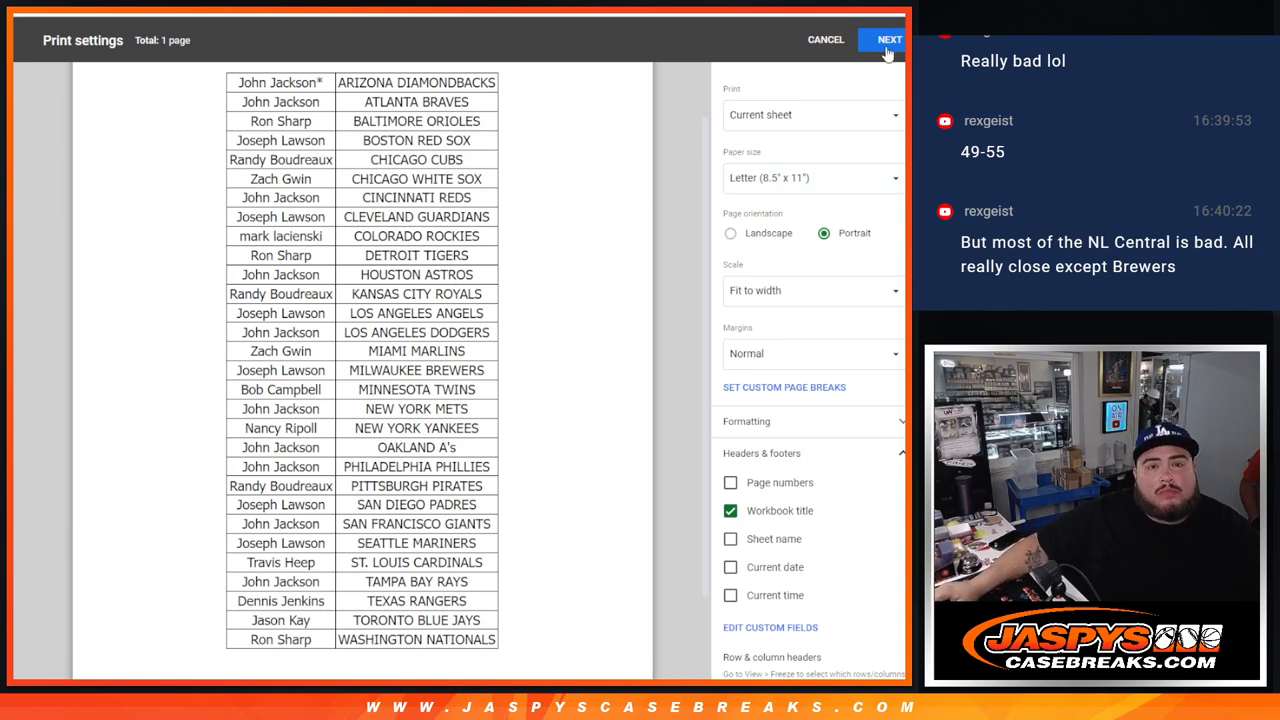
pyautogui.click(888, 40)
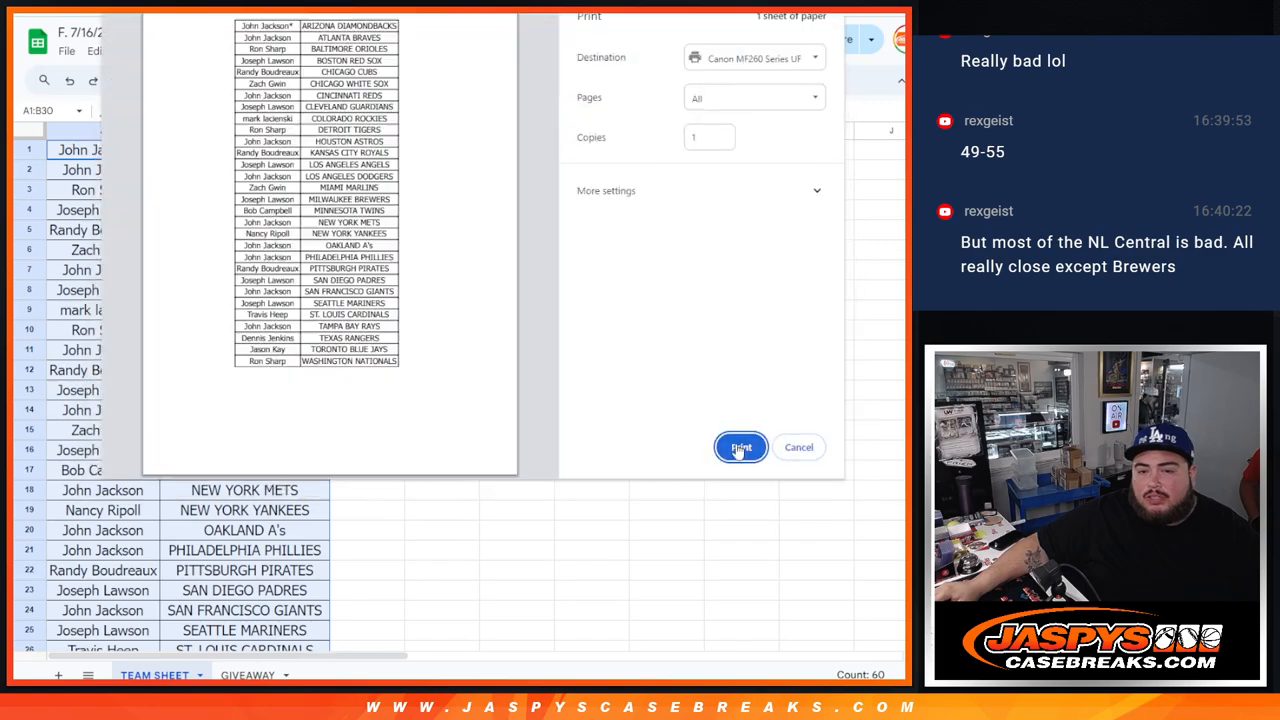
# Send the 30-row team sheet to the printer.
pyautogui.click(740, 448)
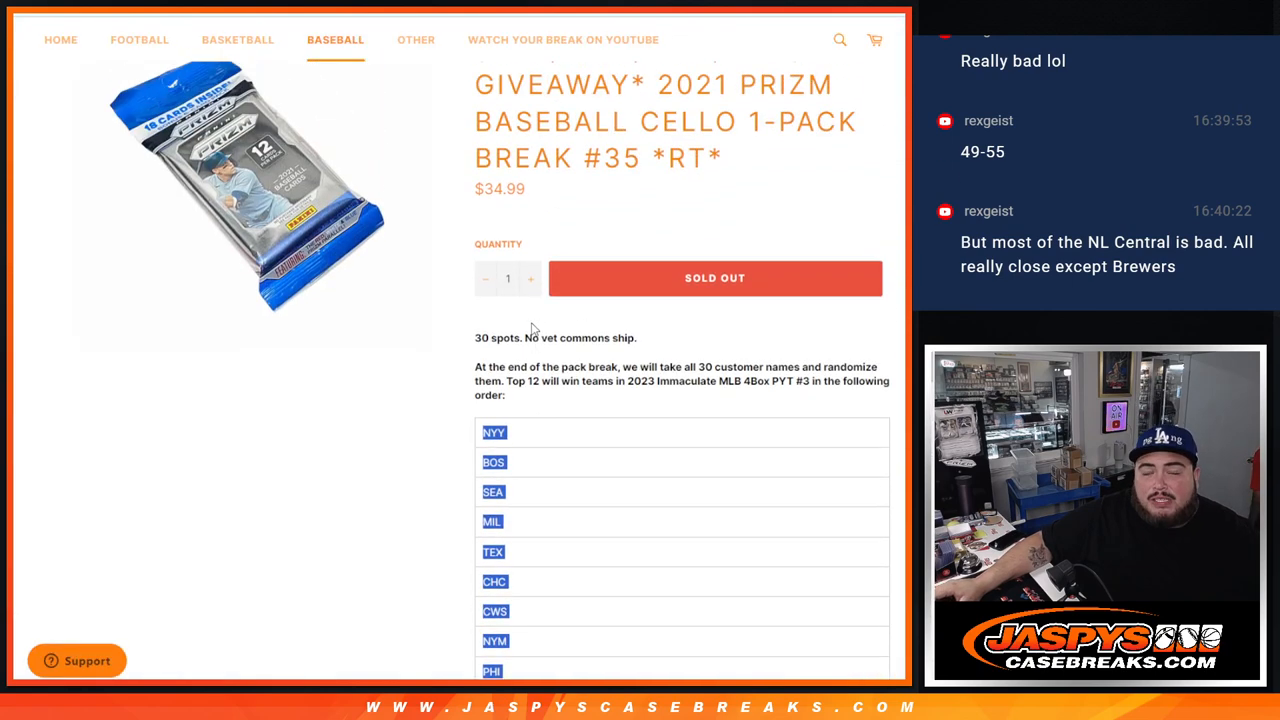
# Review the product page's 12 team codes and switch back to the RANDOM.ORG tab.
pyautogui.scroll(-3)
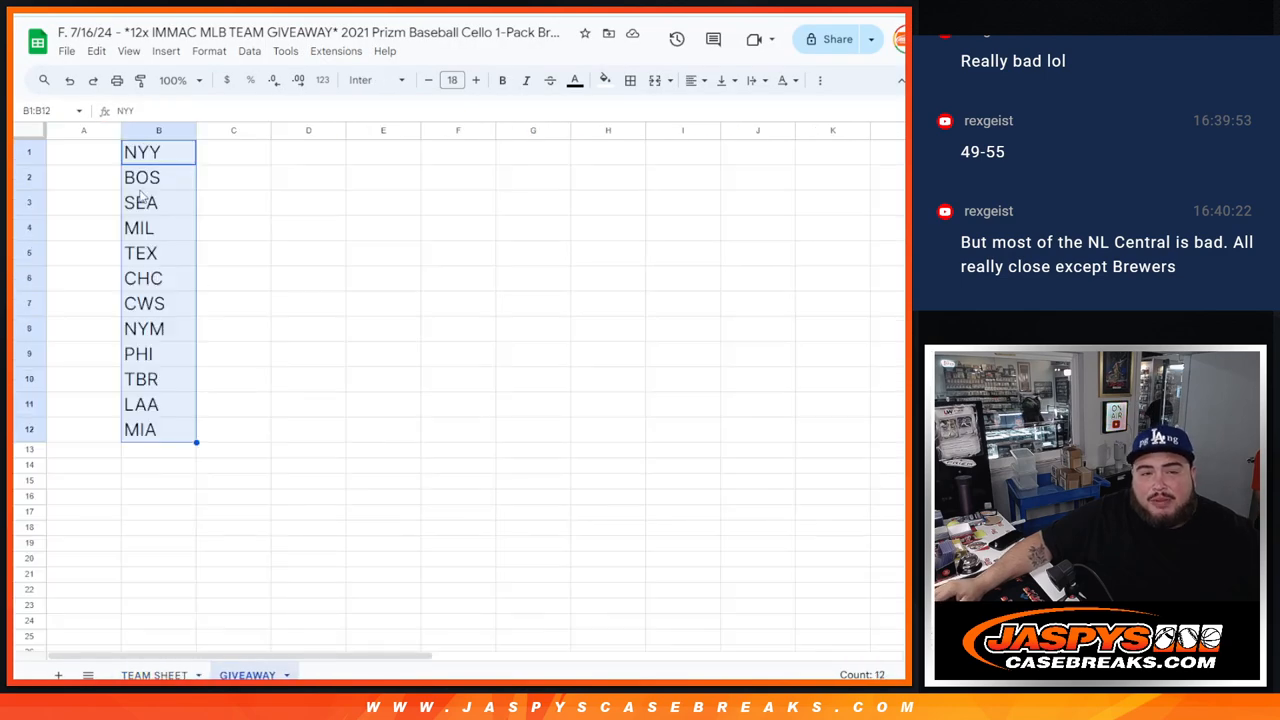
pyautogui.click(142, 152)
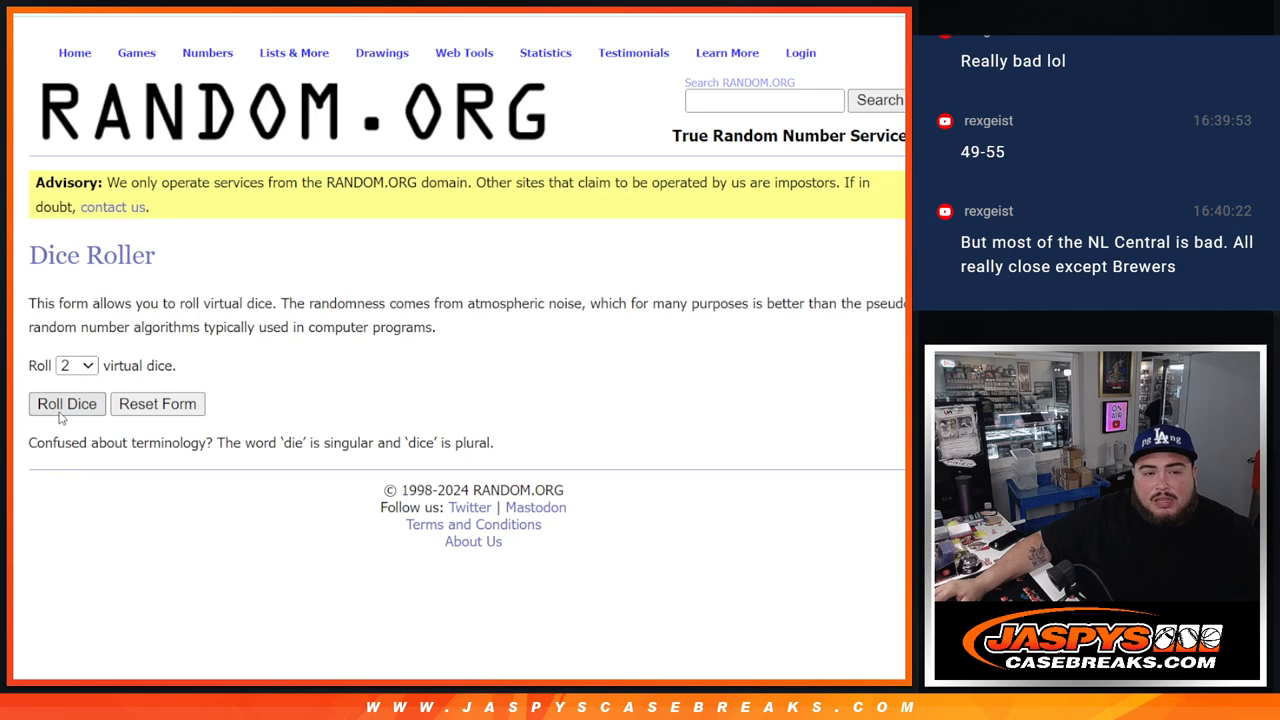
# Roll the dice, shuffle the 30 customer names six times, and select the final randomized list.
pyautogui.click(66, 404)
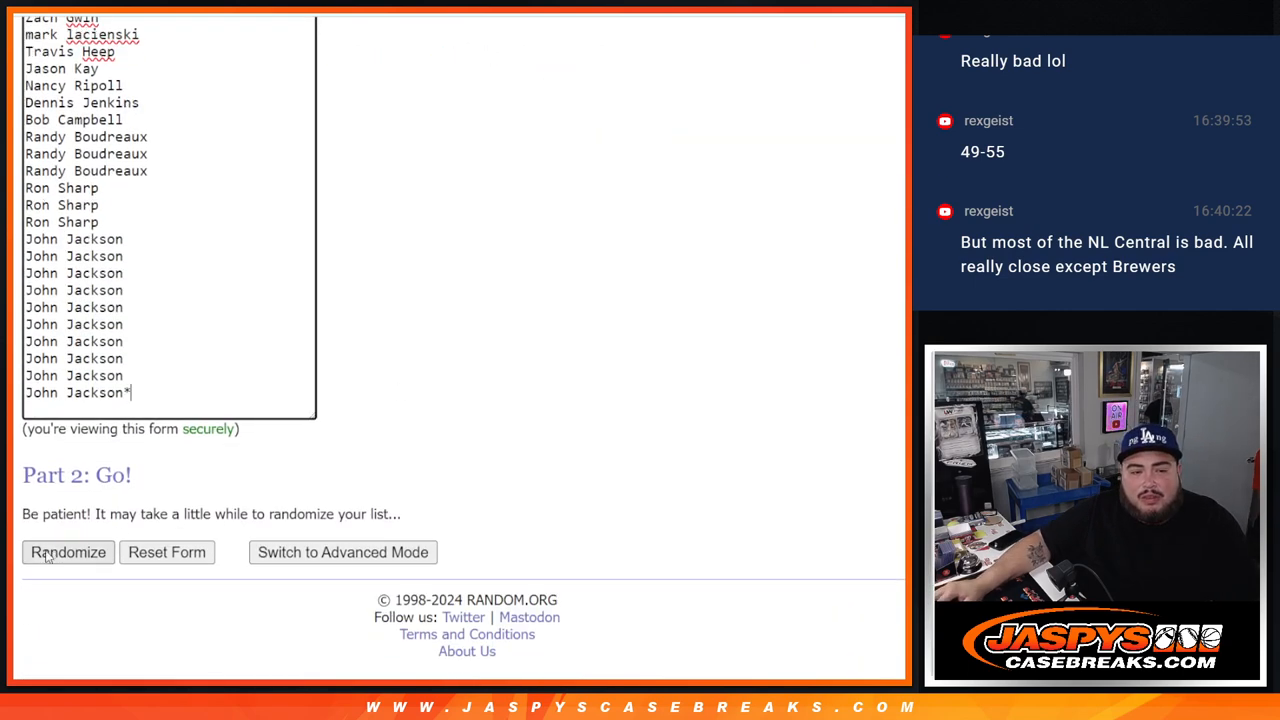
pyautogui.click(68, 552)
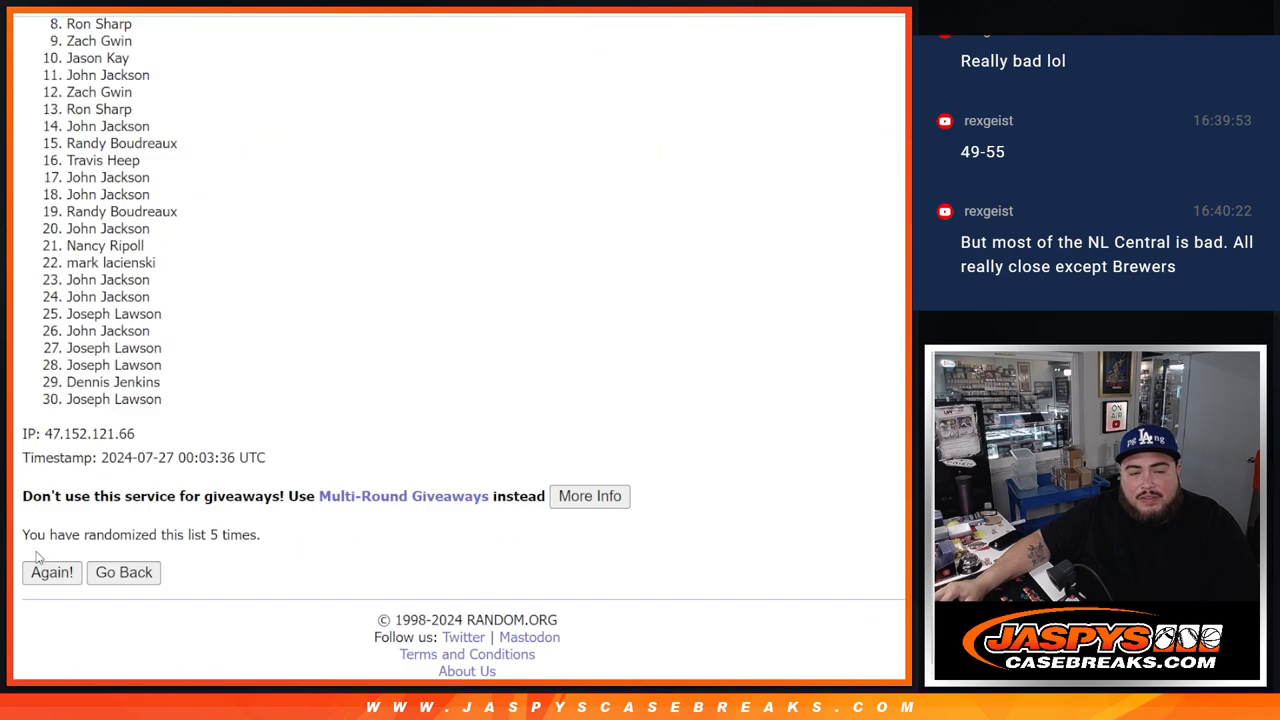
pyautogui.click(52, 572)
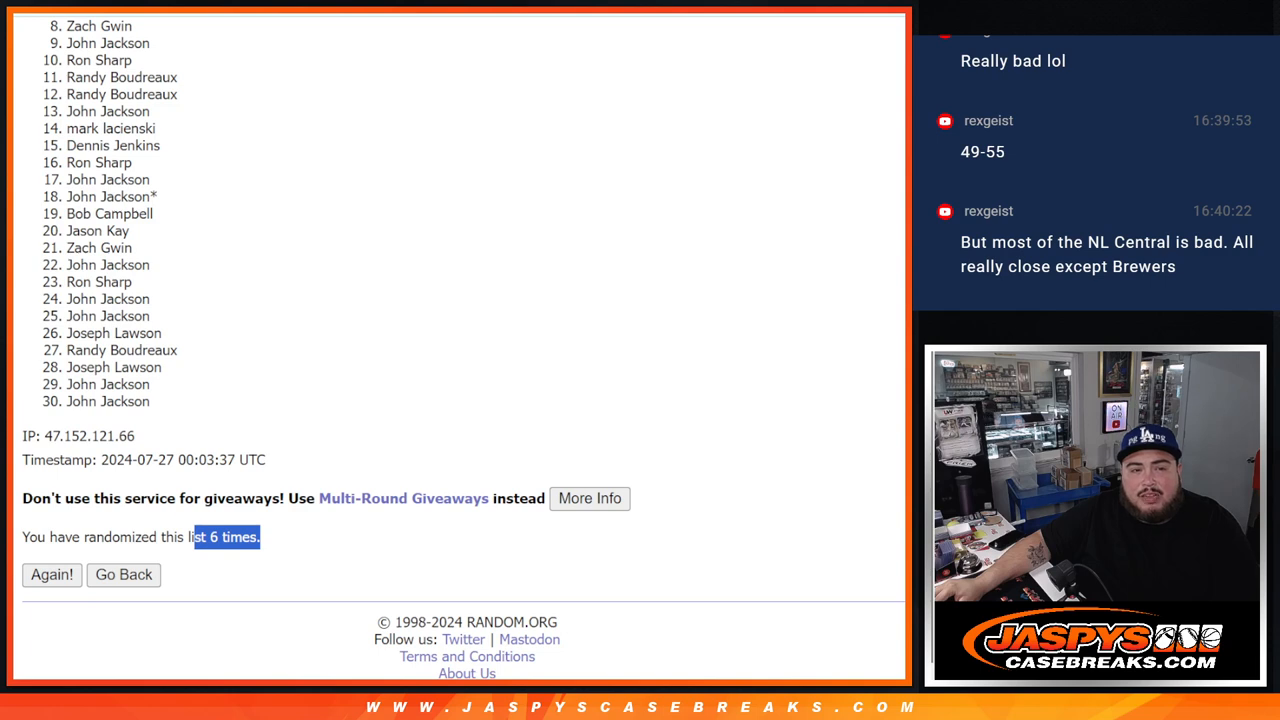
pyautogui.scroll(3)
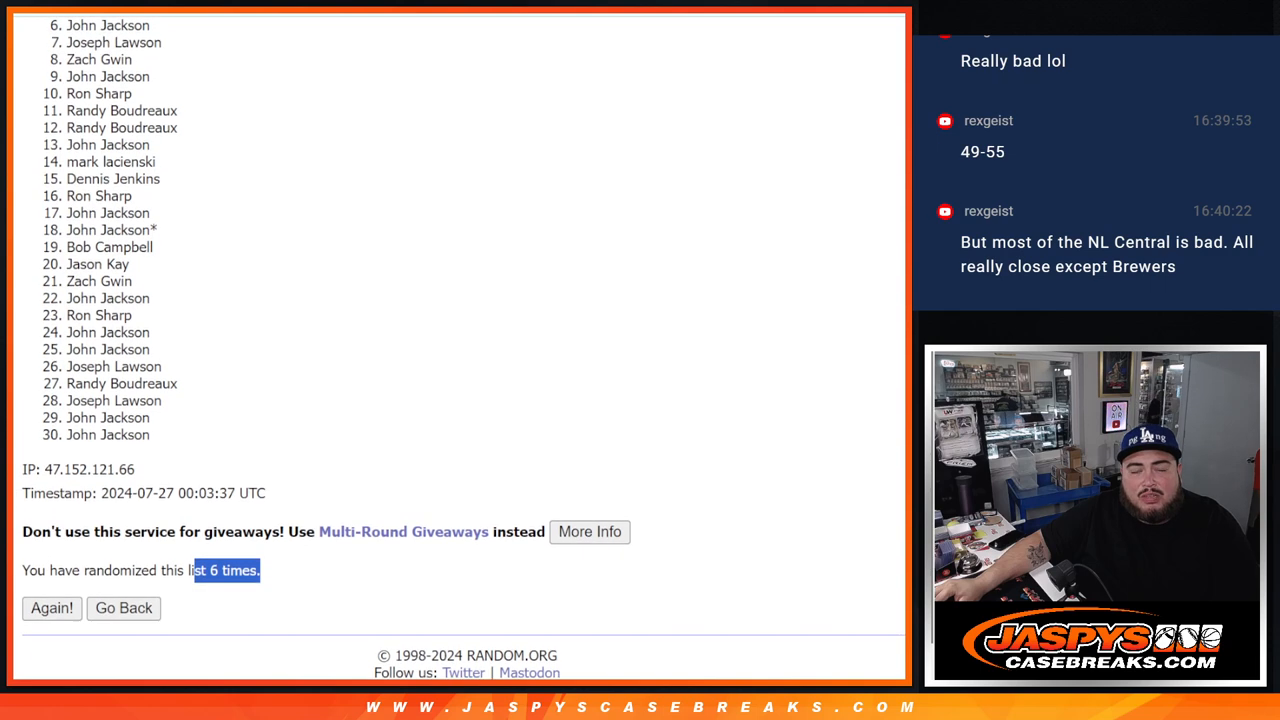
pyautogui.scroll(3)
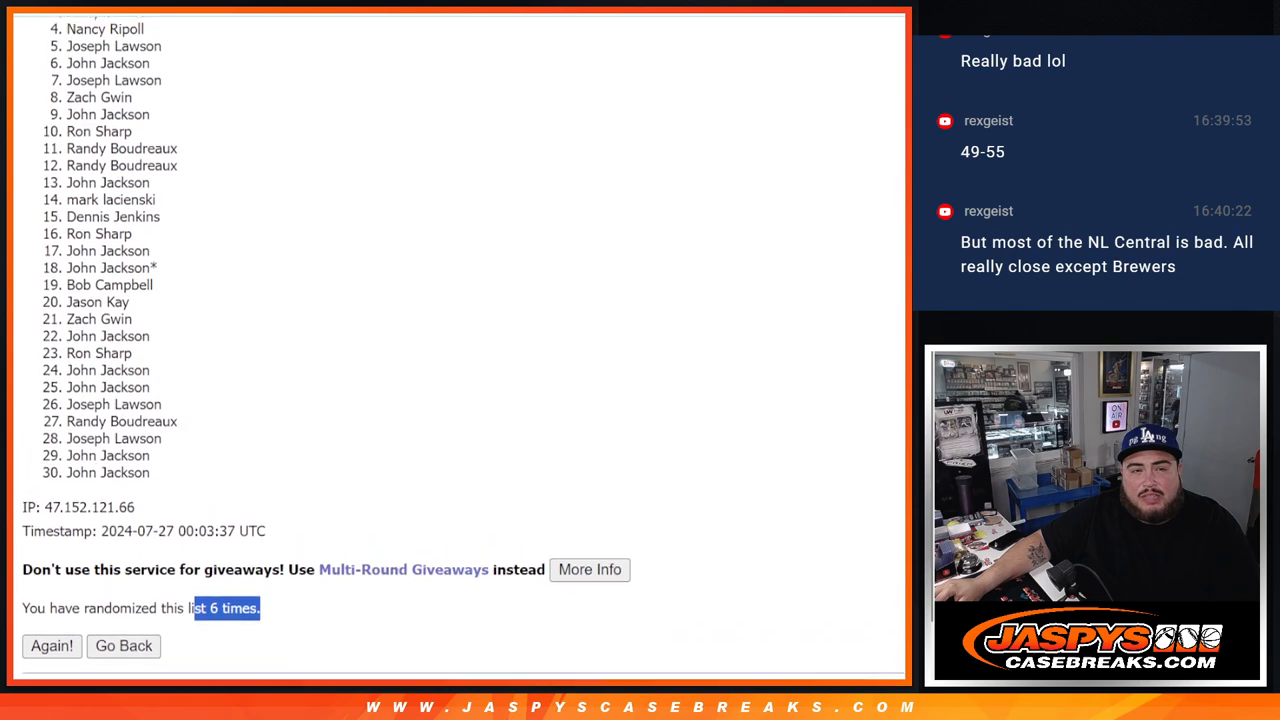
pyautogui.scroll(3)
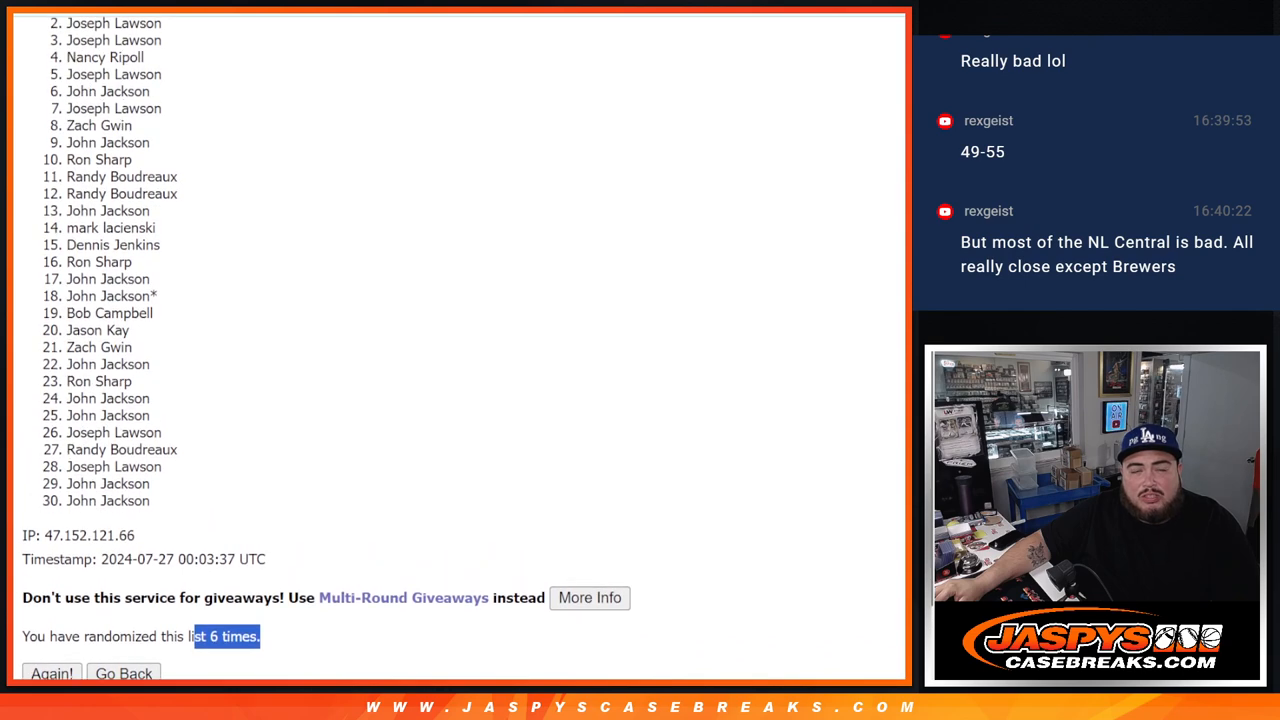
pyautogui.click(52, 672)
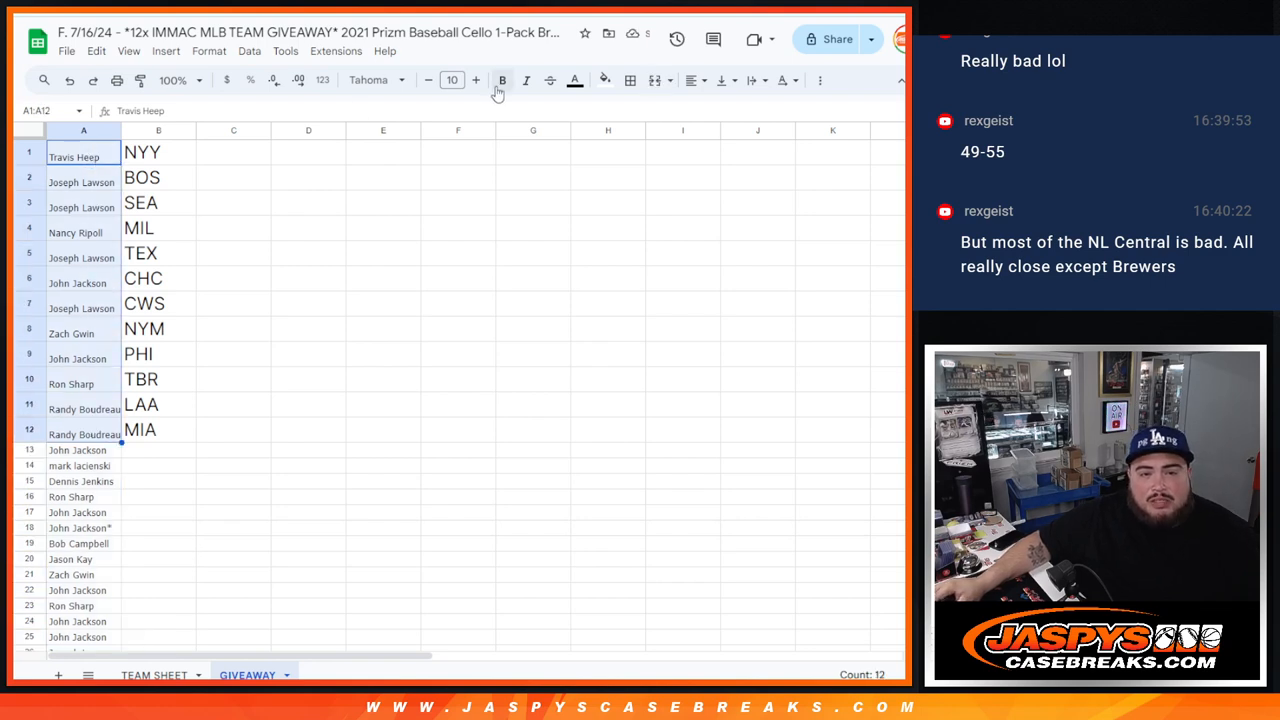
# Enlarge the top 12 names to size 18 and append ^ to the names paired with teams.
pyautogui.click(476, 80)
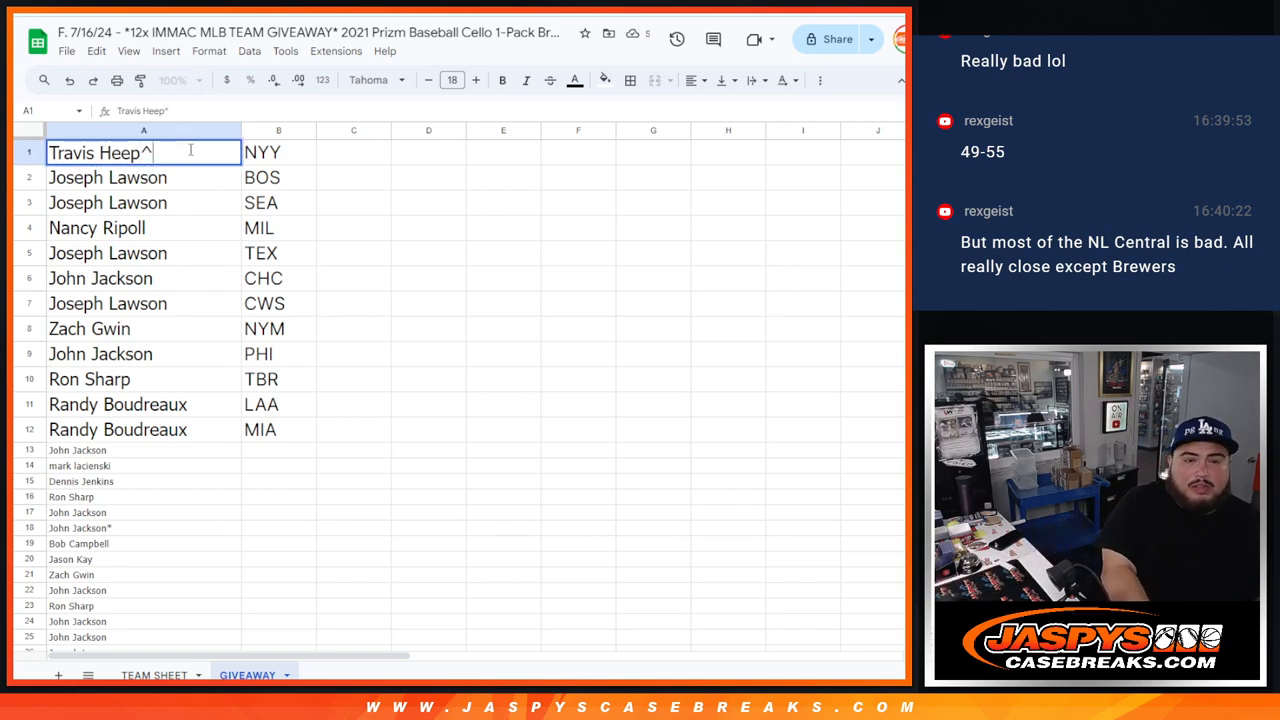
pyautogui.click(108, 202)
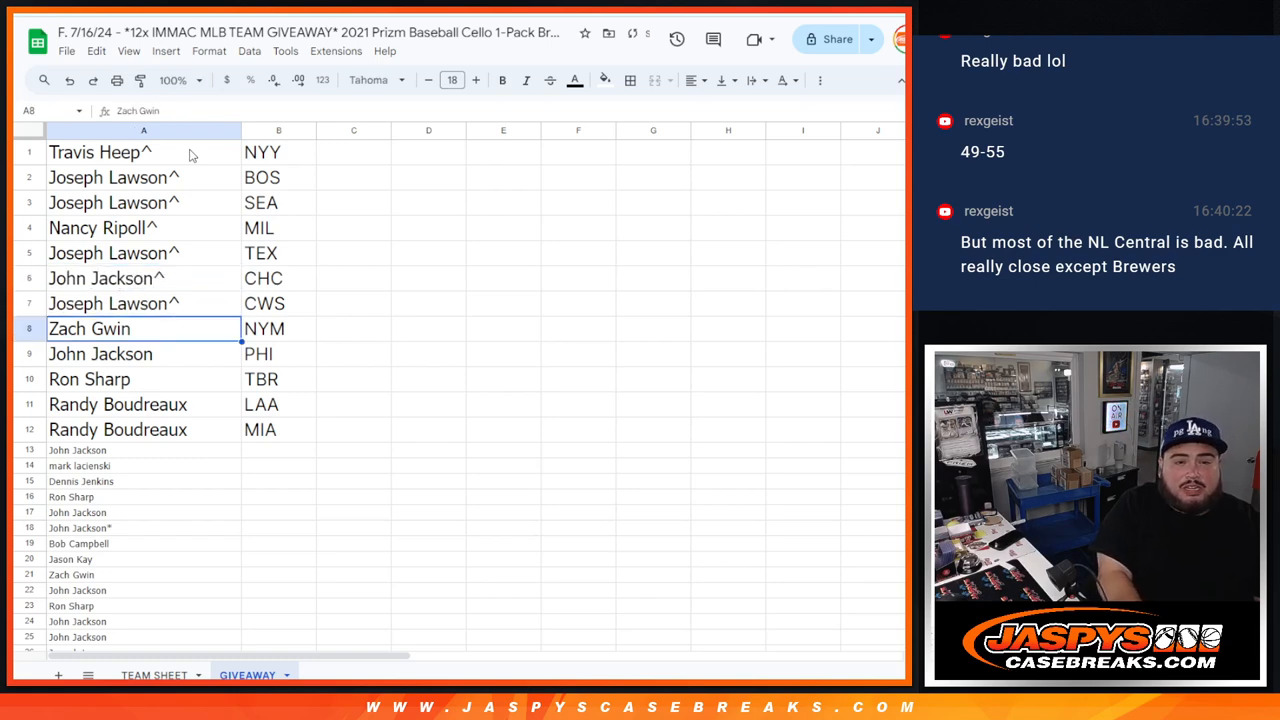
pyautogui.write('^')
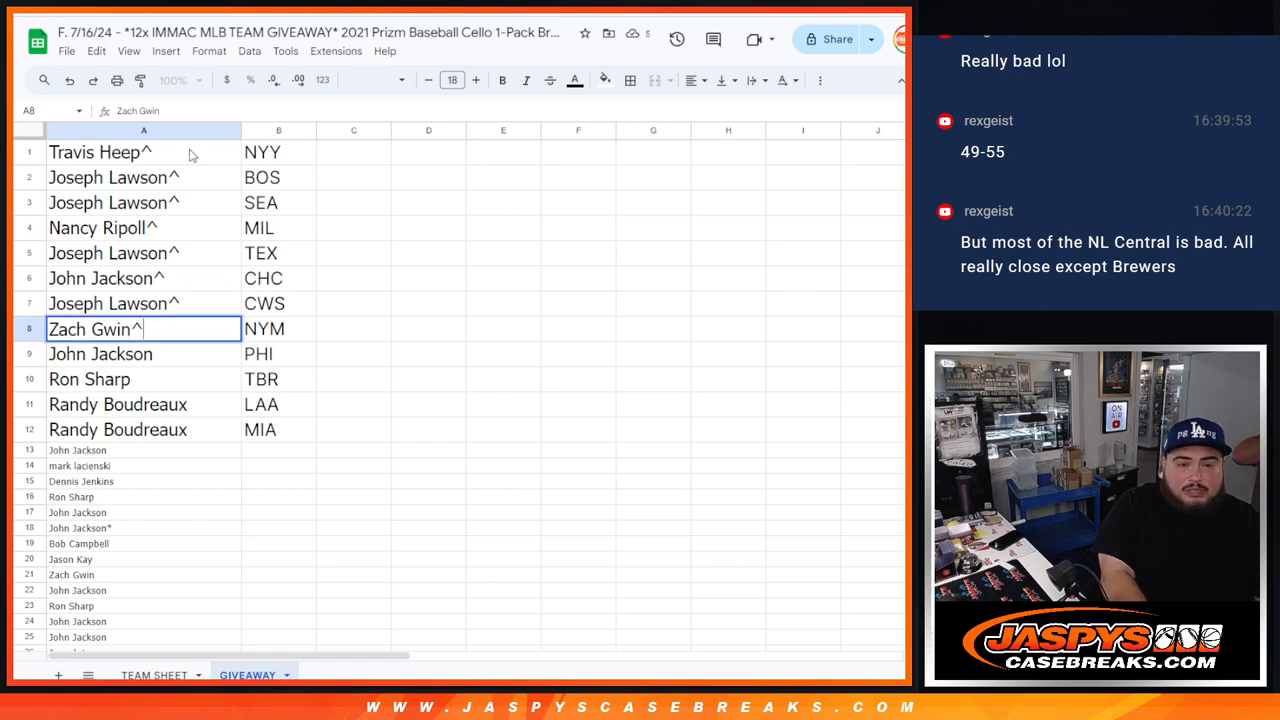
pyautogui.click(144, 380)
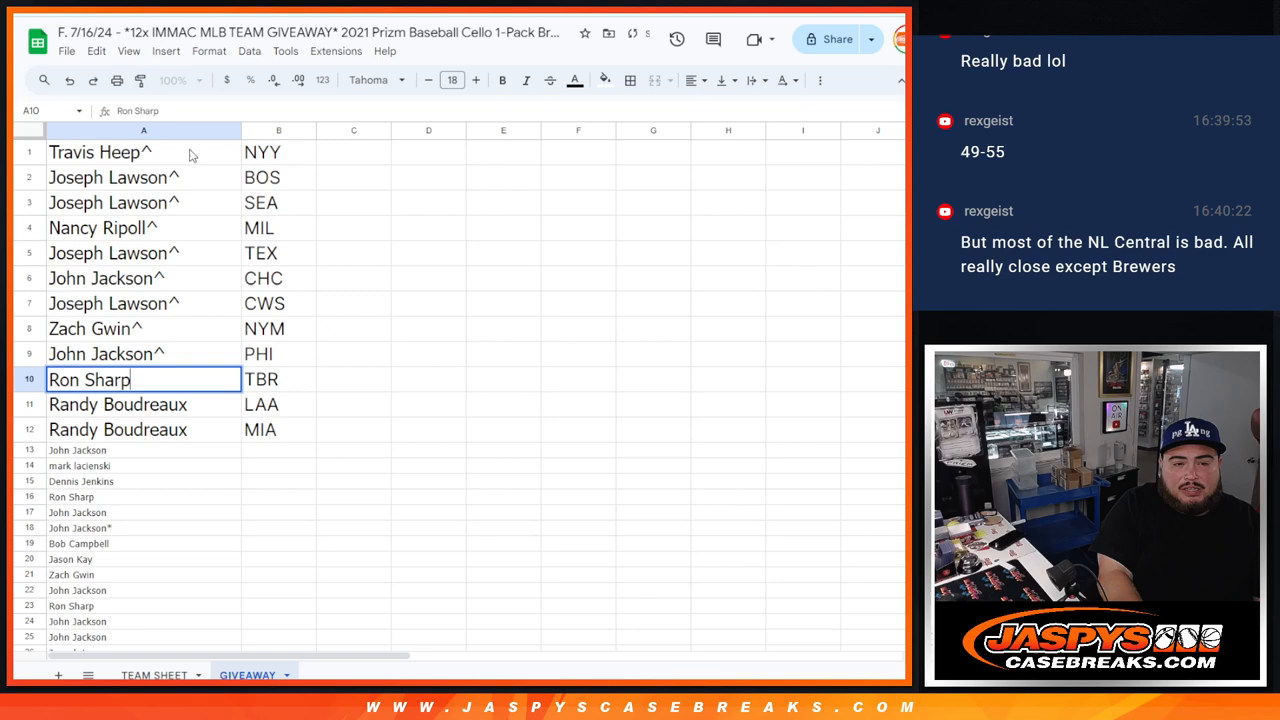